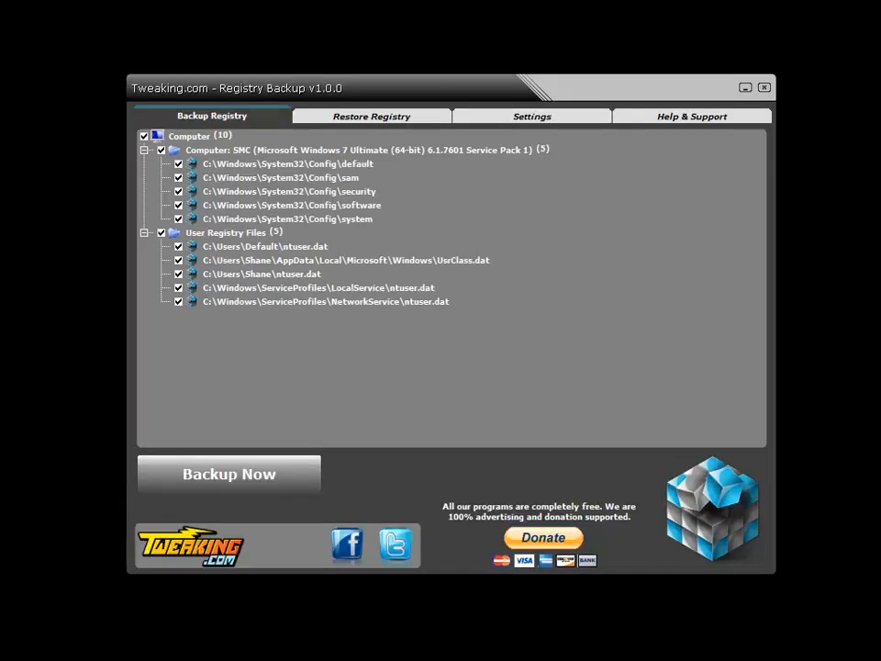
pyautogui.moveTo(540, 341)
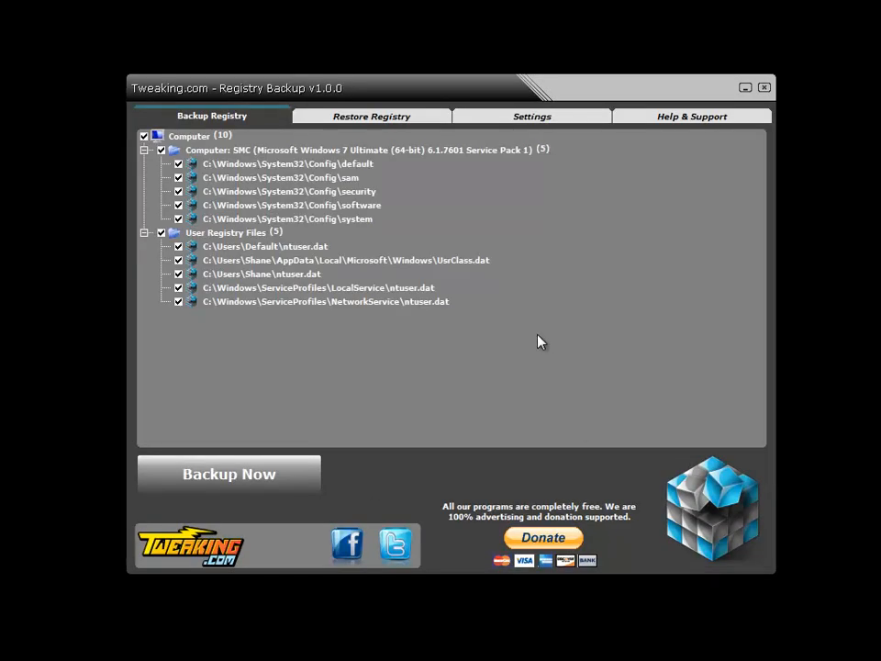
pyautogui.moveTo(528, 330)
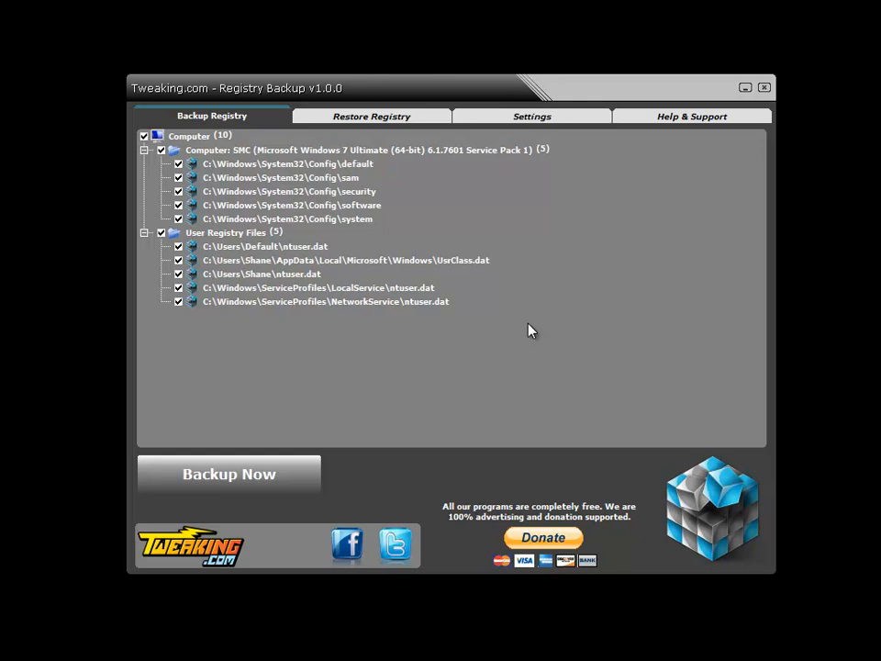
pyautogui.moveTo(529, 338)
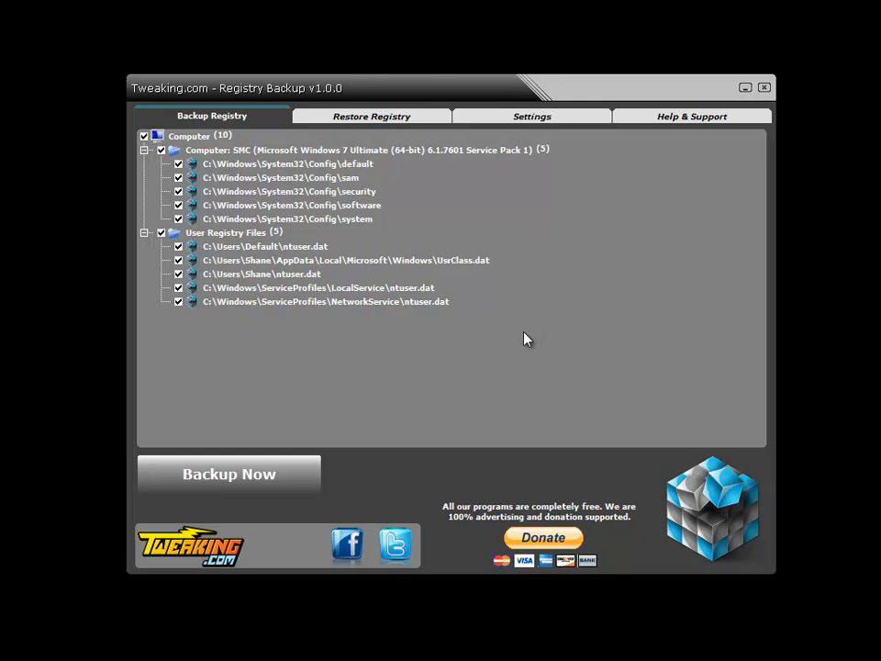
pyautogui.moveTo(550, 305)
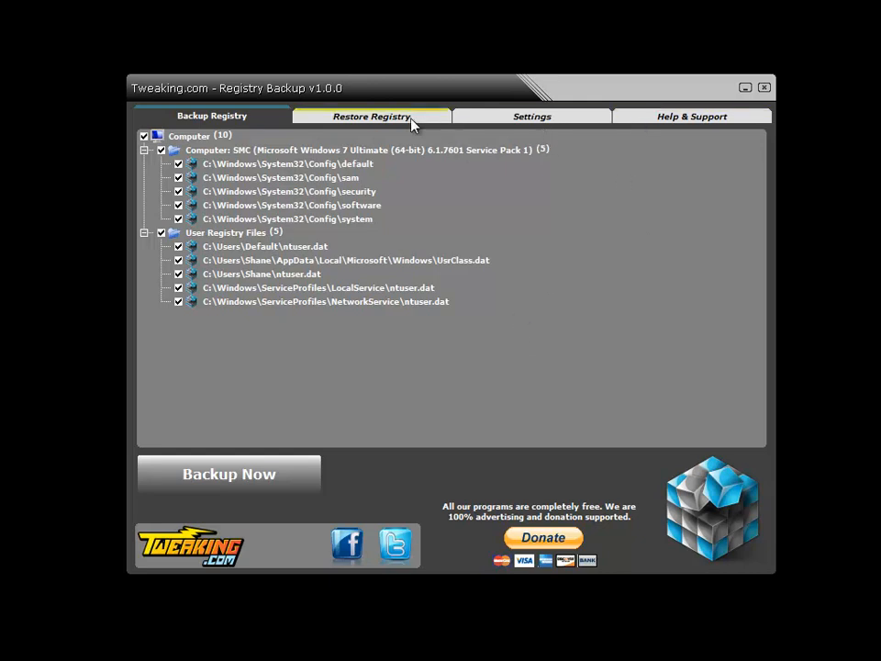
# Show the Help & Support page with online help, how-to videos and support forums.
pyautogui.click(691, 116)
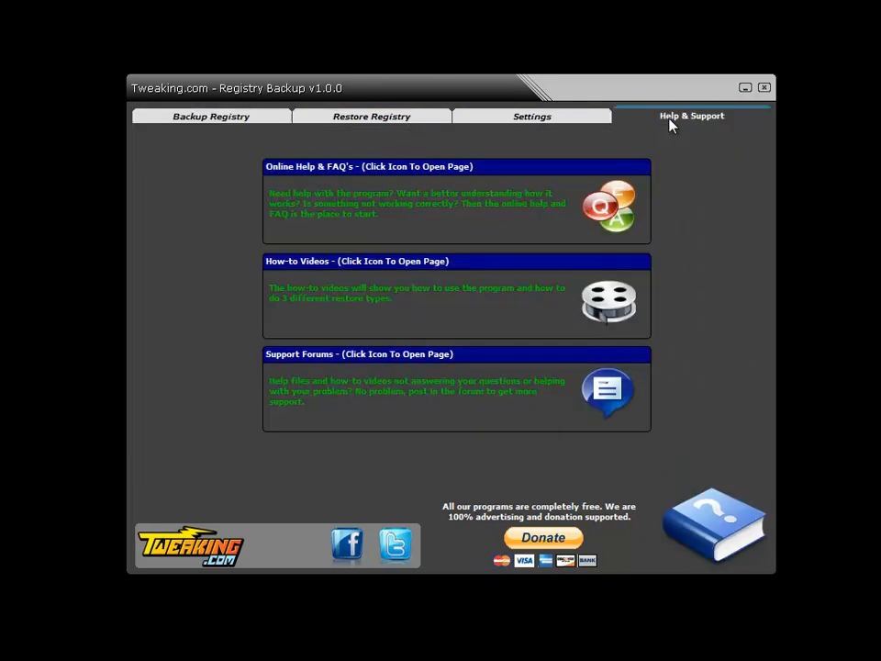
pyautogui.moveTo(243, 204)
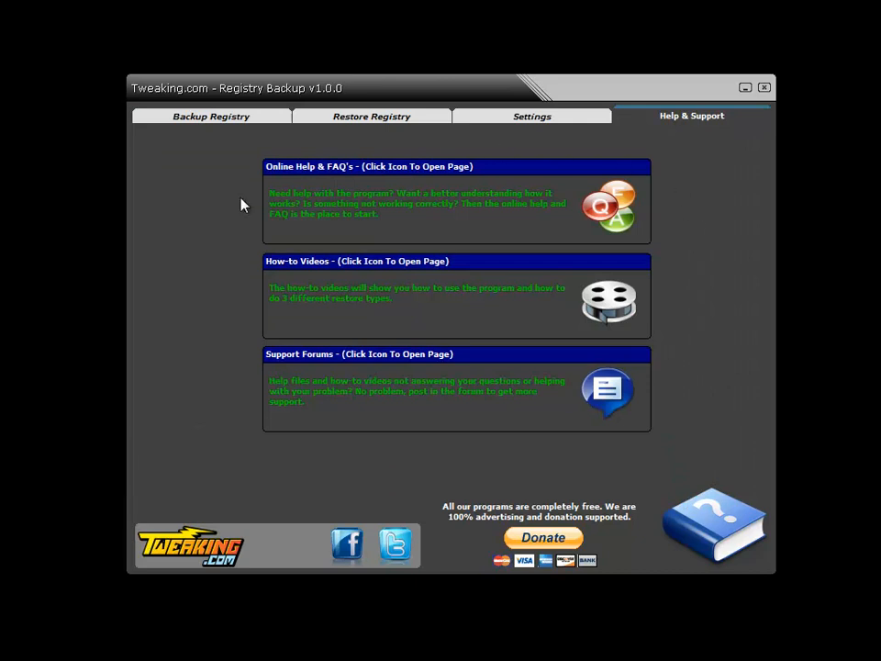
pyautogui.moveTo(345, 283)
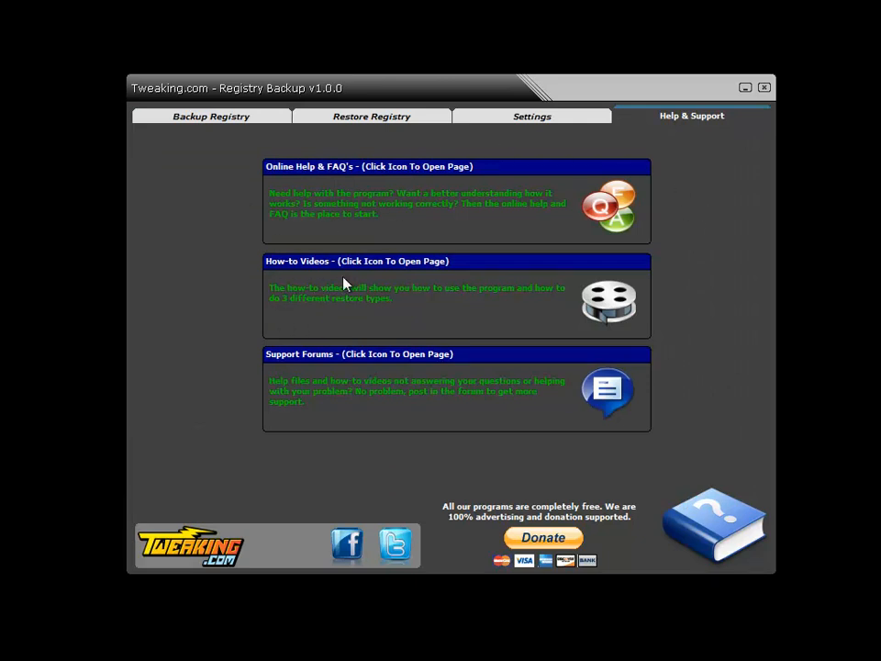
pyautogui.moveTo(275, 397)
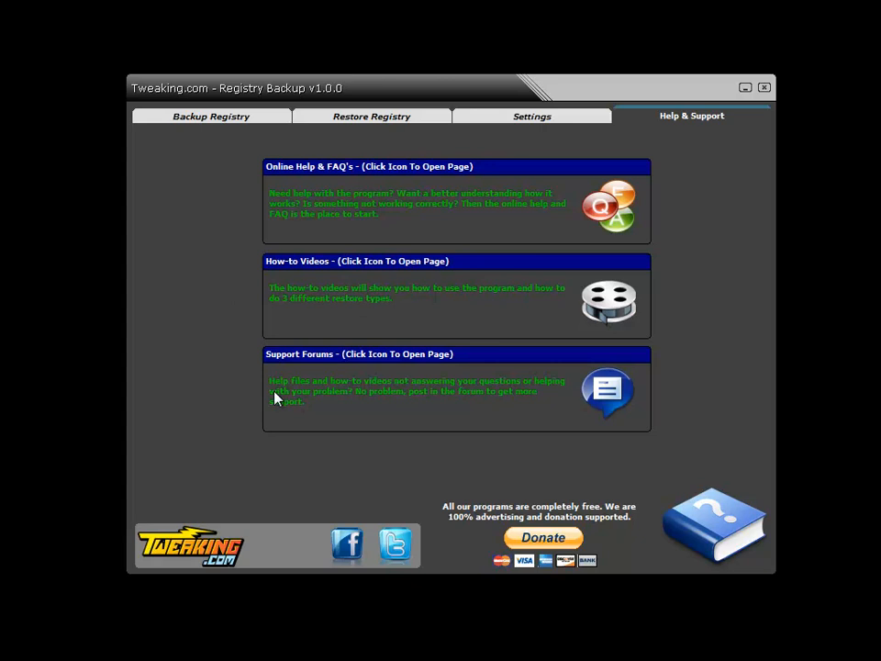
# Review the Settings page: backups to C:\RegBackup\, 30-day auto-delete, custom backup location kept enabled.
pyautogui.click(533, 116)
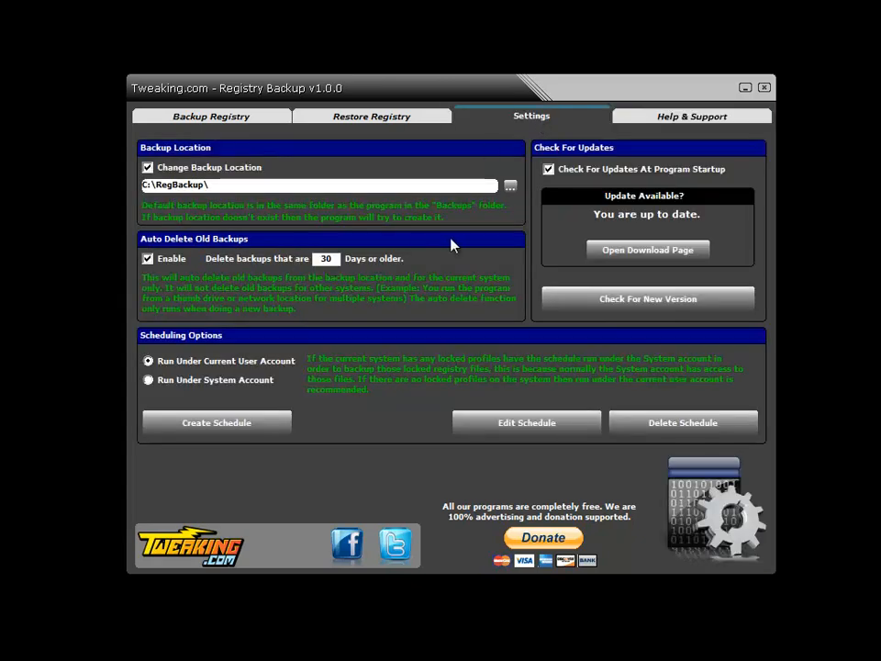
pyautogui.moveTo(455, 327)
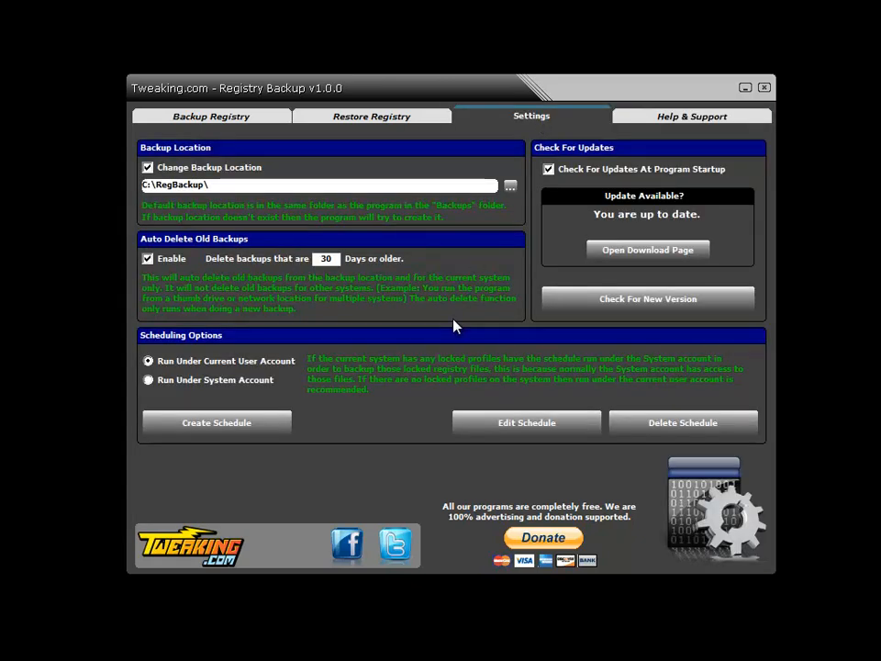
pyautogui.moveTo(285, 172)
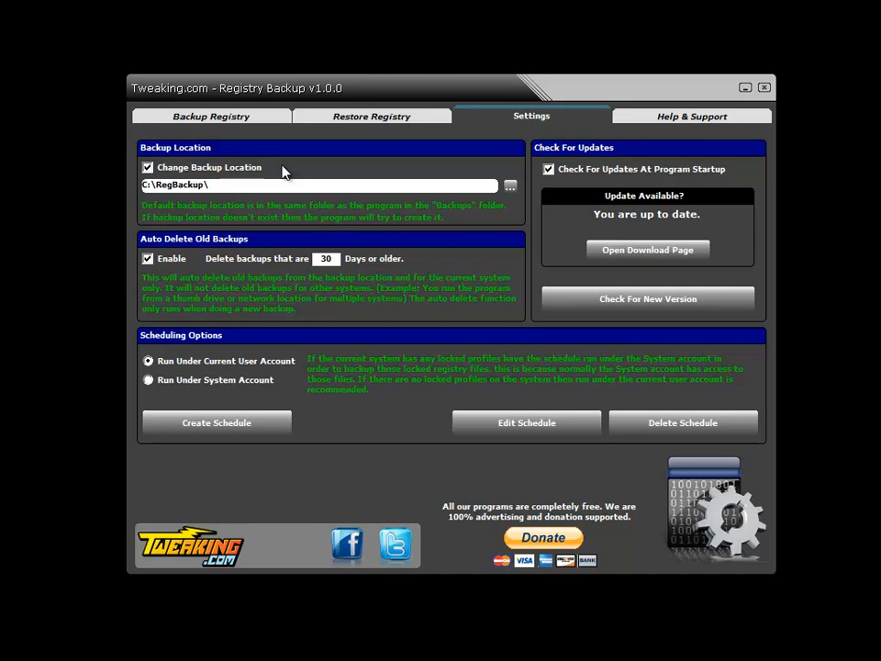
pyautogui.moveTo(184, 176)
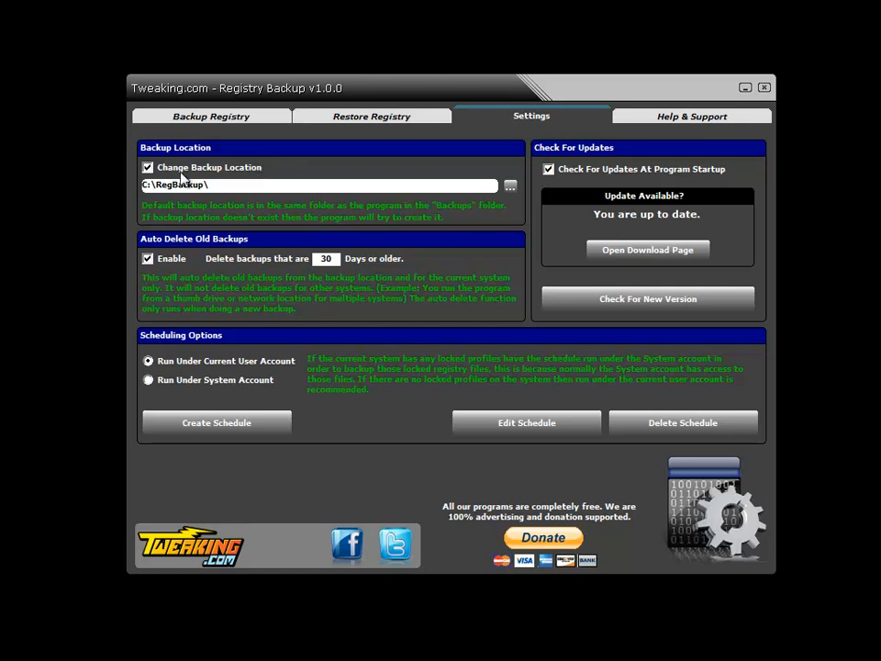
pyautogui.click(147, 167)
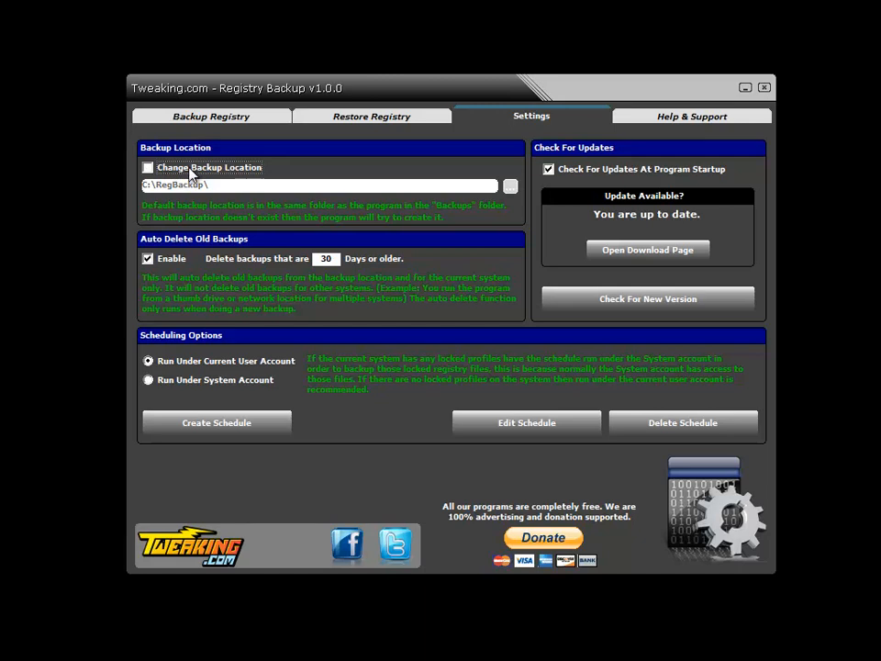
pyautogui.click(146, 167)
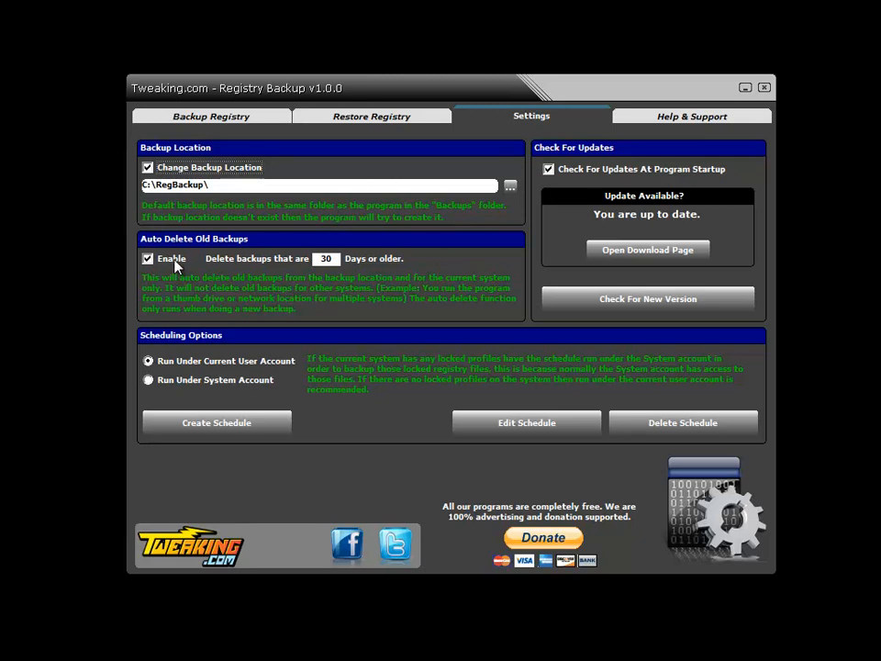
pyautogui.moveTo(257, 294)
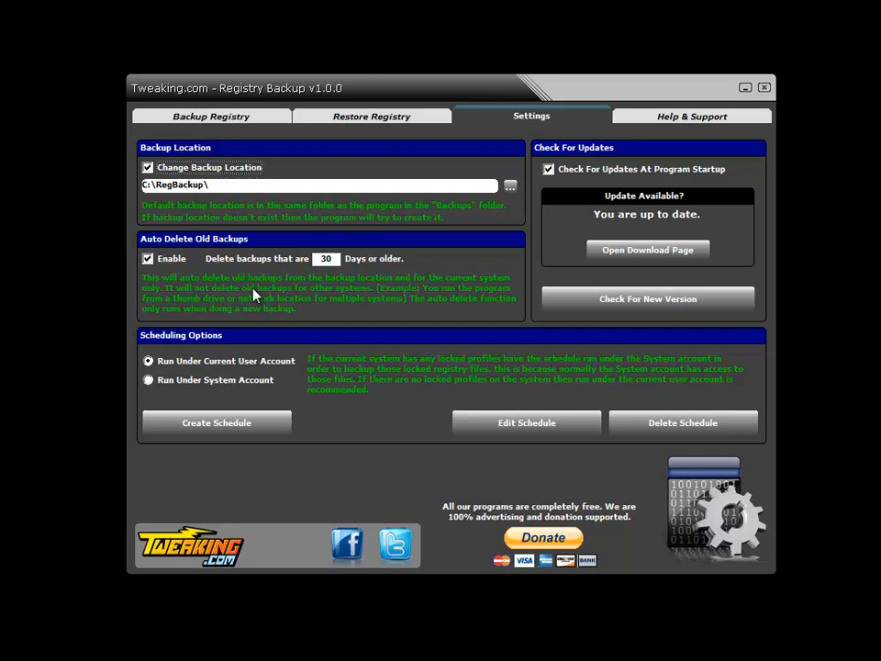
pyautogui.moveTo(198, 342)
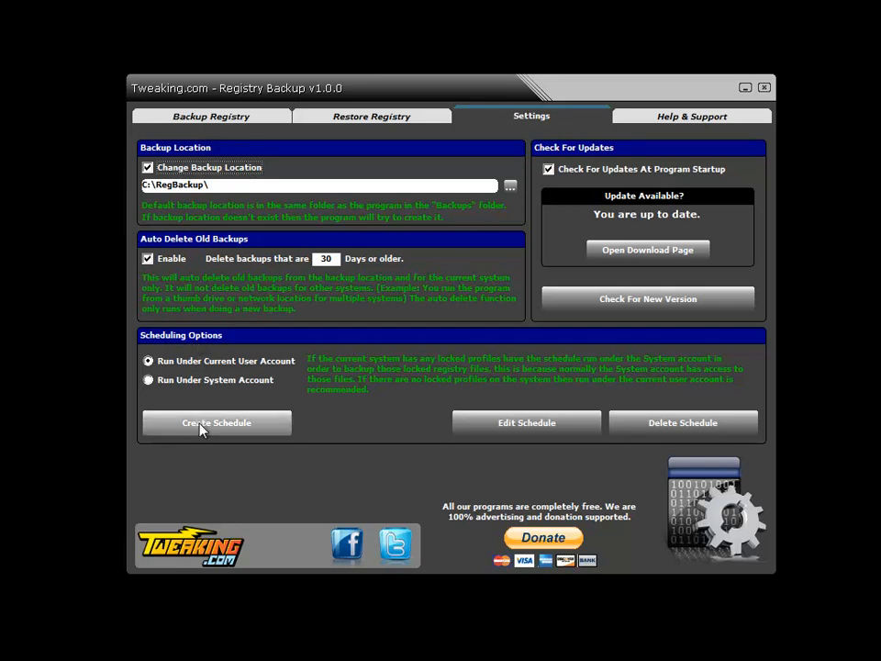
pyautogui.moveTo(297, 387)
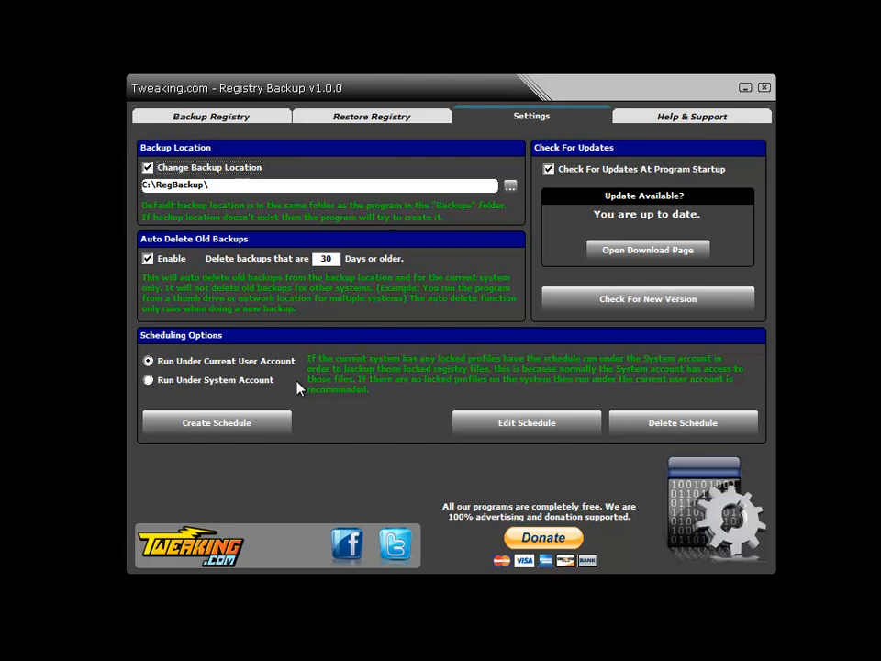
pyautogui.moveTo(239, 389)
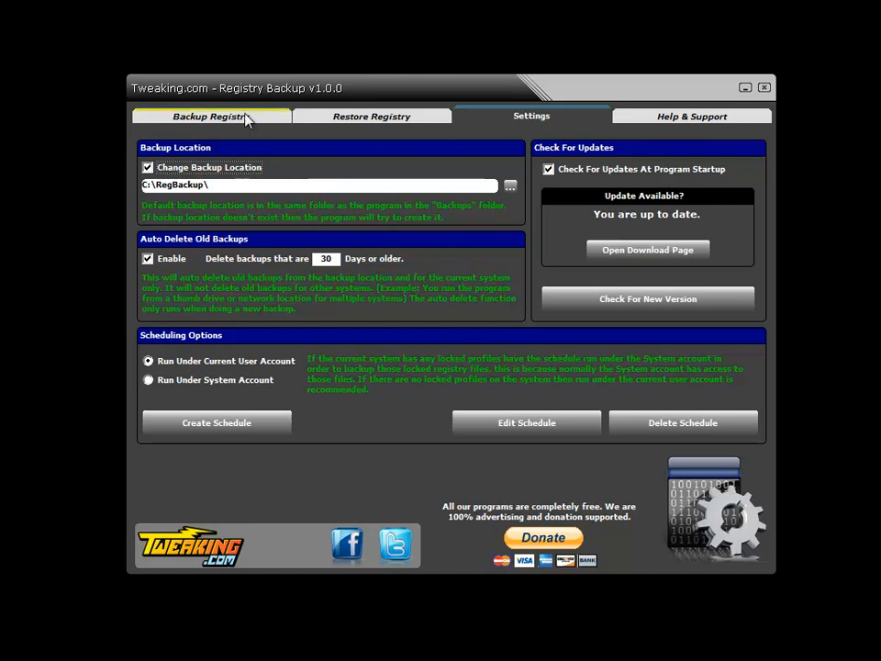
# Run Backup Now on all 10 registry files and open the new backup's folder.
pyautogui.click(213, 116)
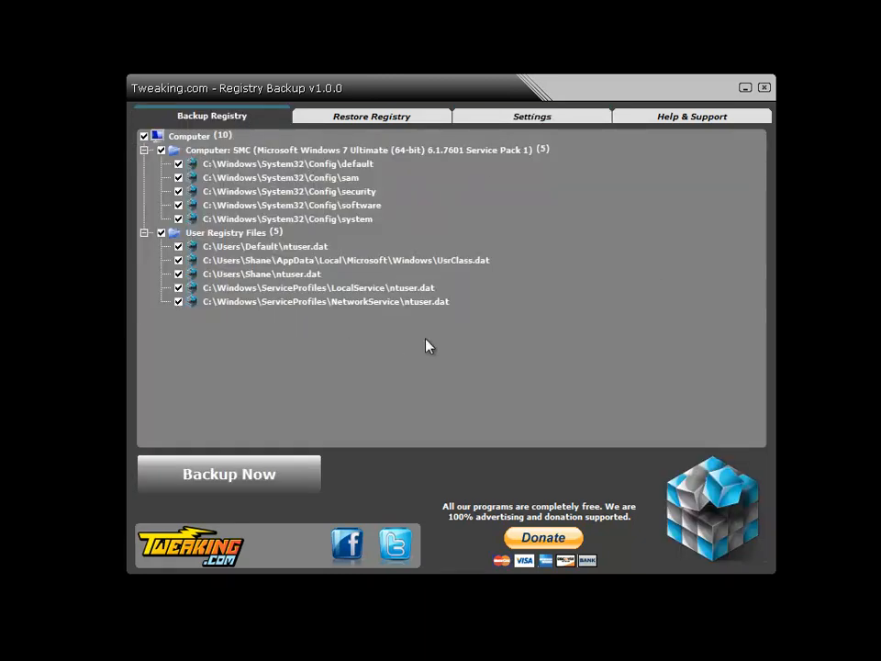
pyautogui.click(229, 474)
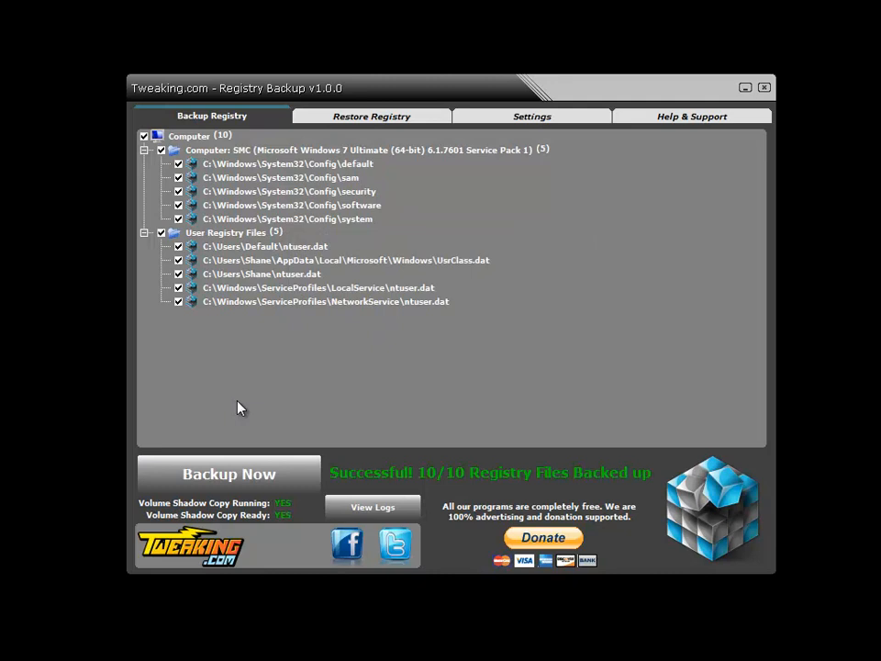
pyautogui.moveTo(197, 279)
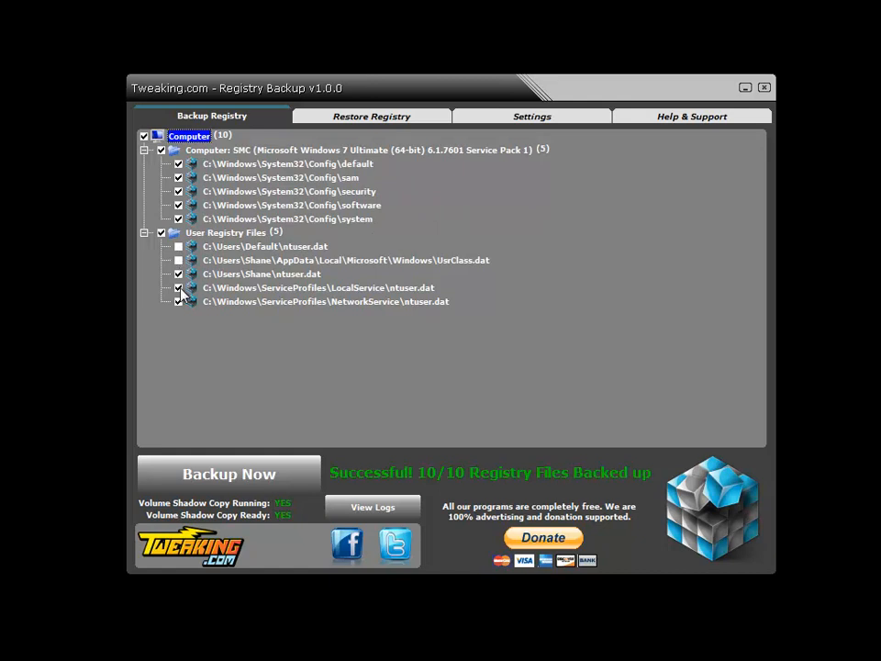
pyautogui.click(178, 246)
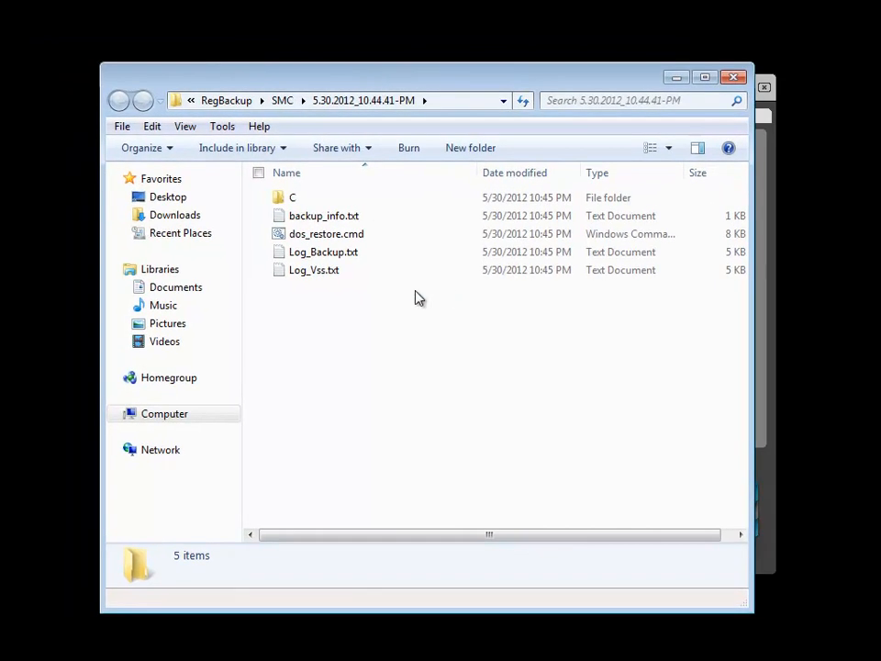
# Read Log_Backup.txt in Notepad, checking each registry file's Successful result and size.
pyautogui.doubleClick(323, 251)
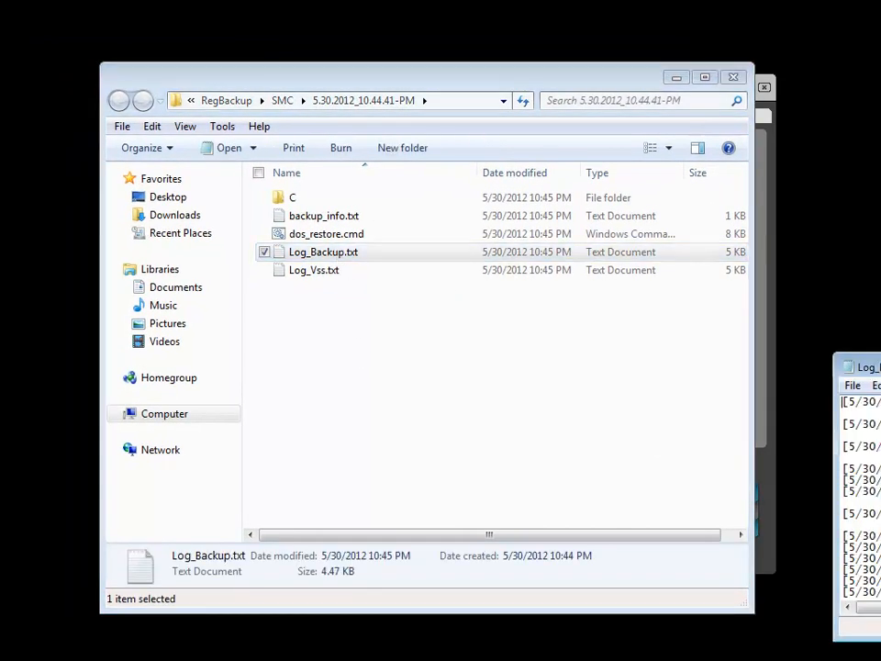
pyautogui.doubleClick(323, 252)
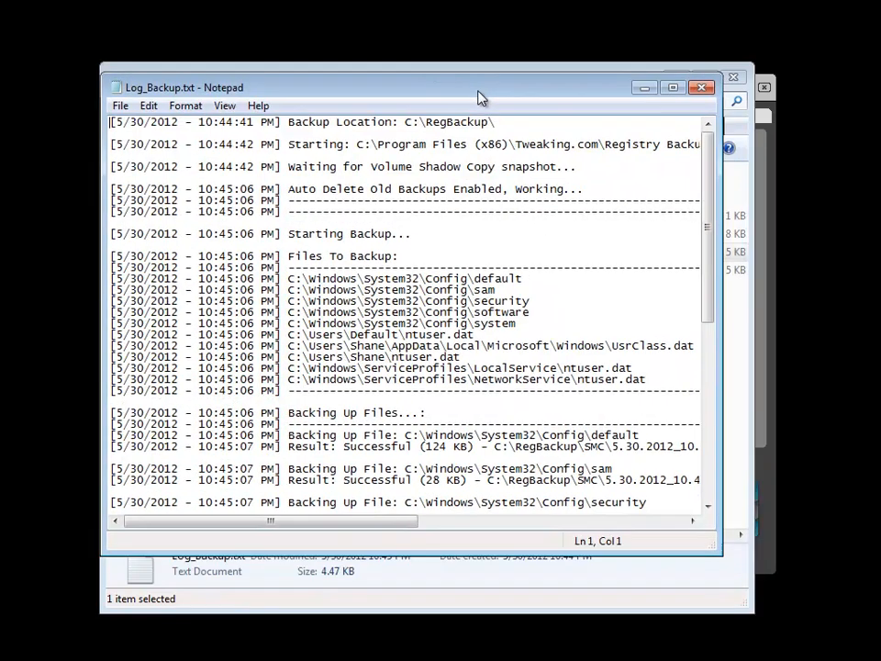
pyautogui.scroll(-3)
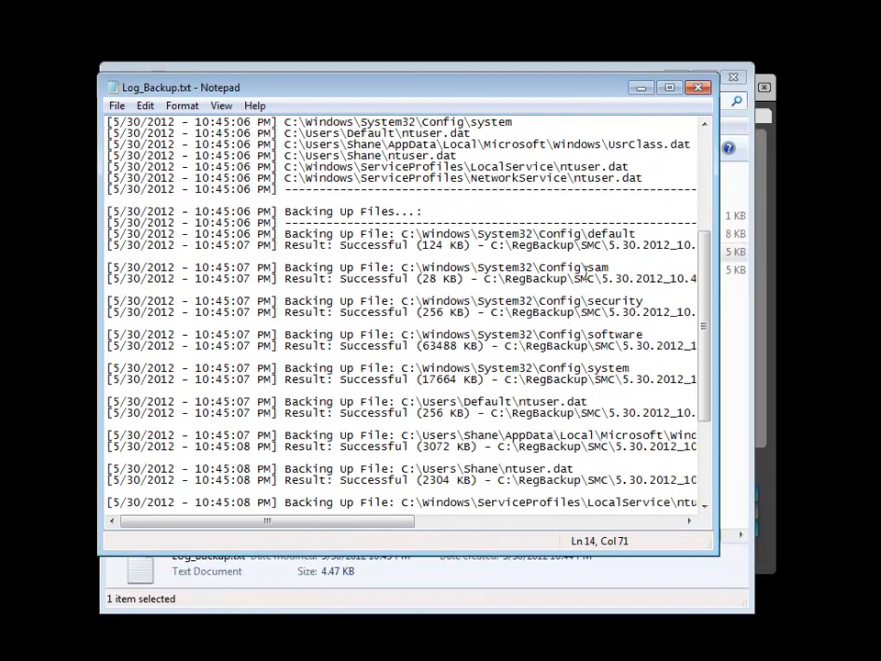
pyautogui.scroll(3)
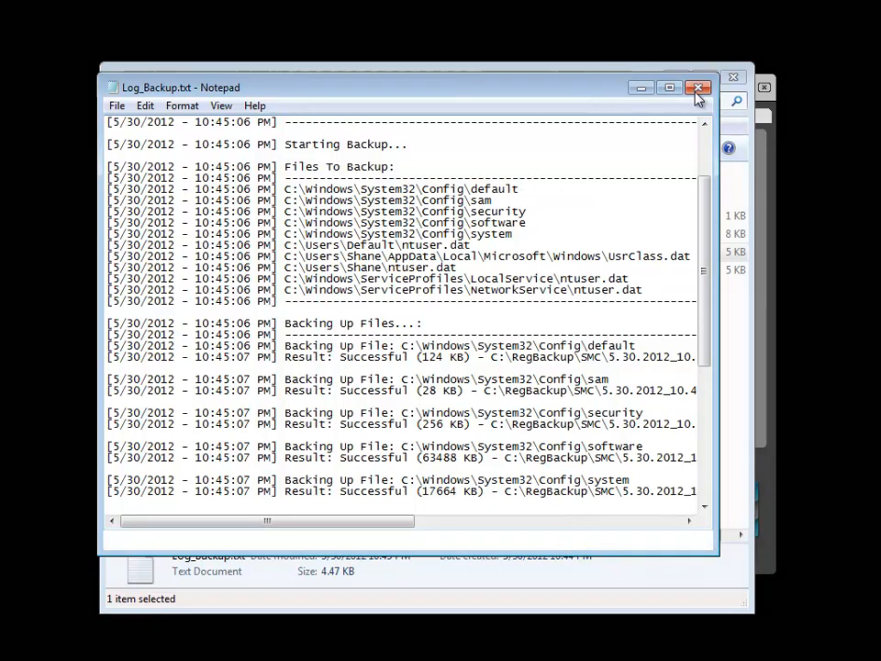
# Close the log and browse the backup's copied C folder tree alongside dos_restore.cmd.
pyautogui.click(698, 88)
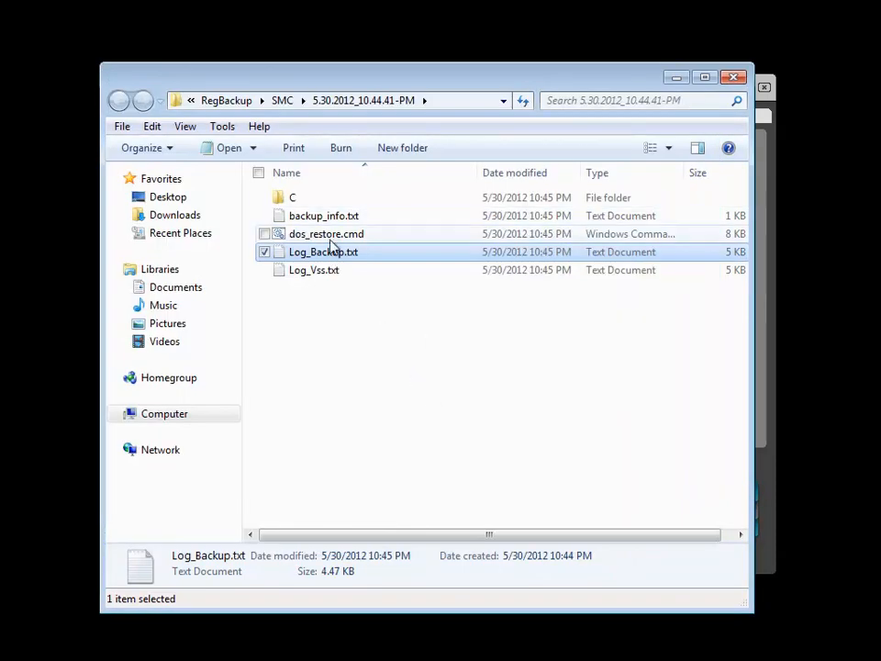
pyautogui.click(327, 233)
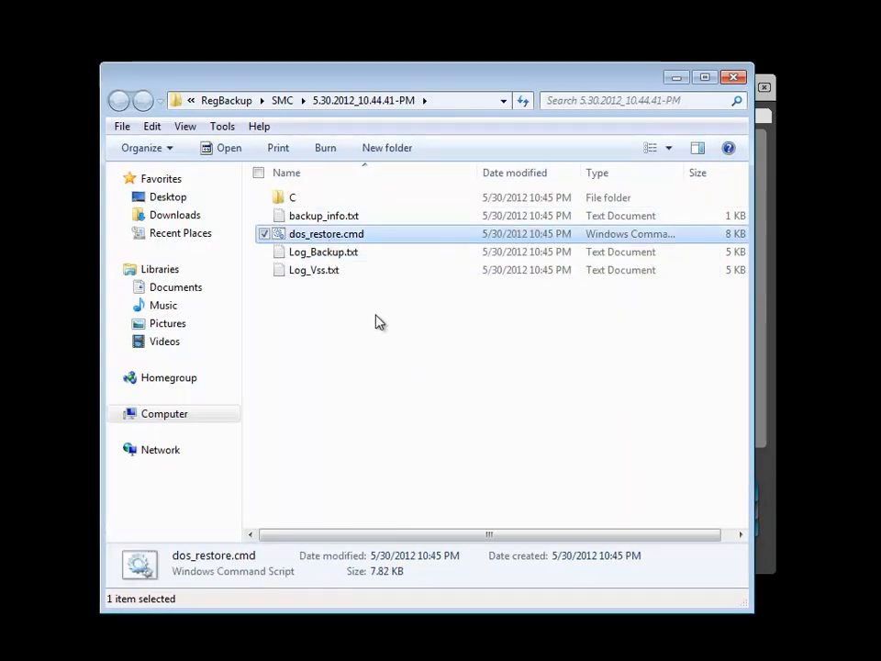
pyautogui.moveTo(301, 198)
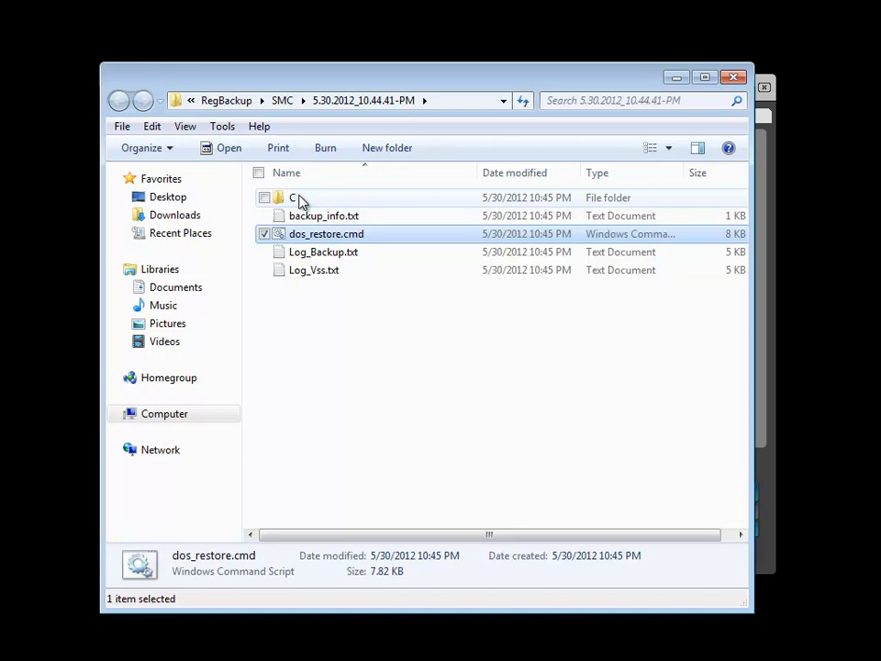
pyautogui.moveTo(310, 202)
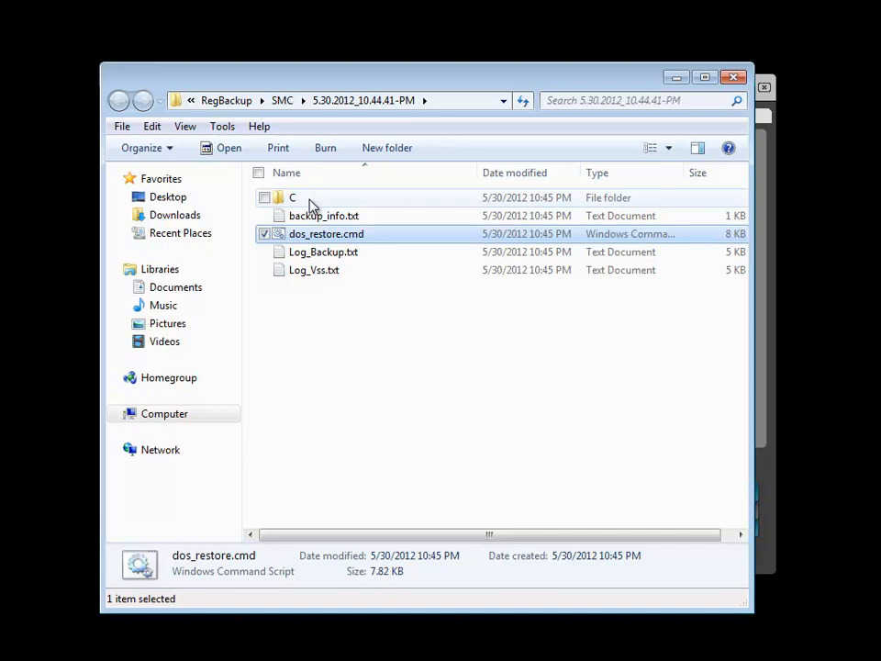
pyautogui.doubleClick(292, 198)
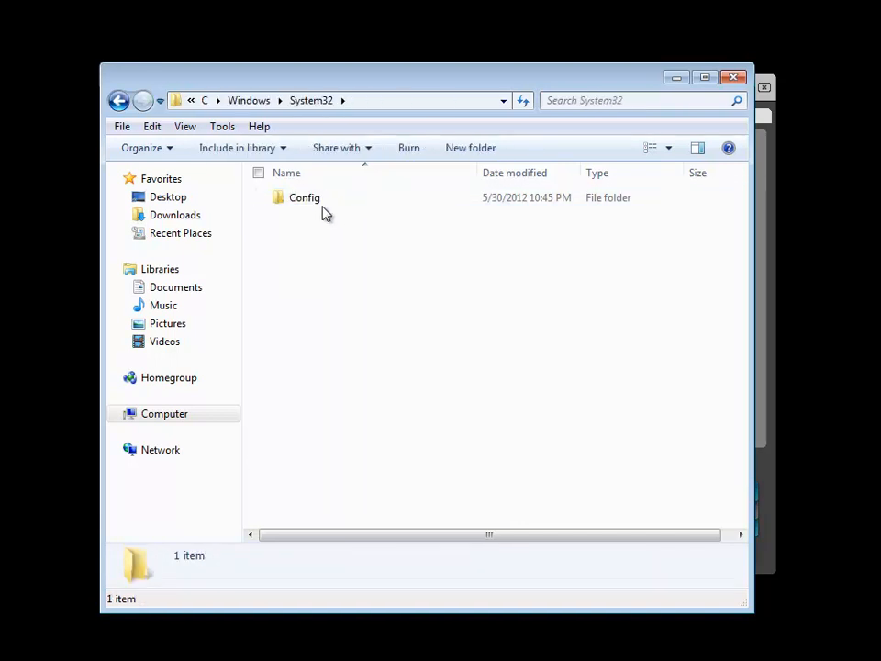
pyautogui.click(120, 101)
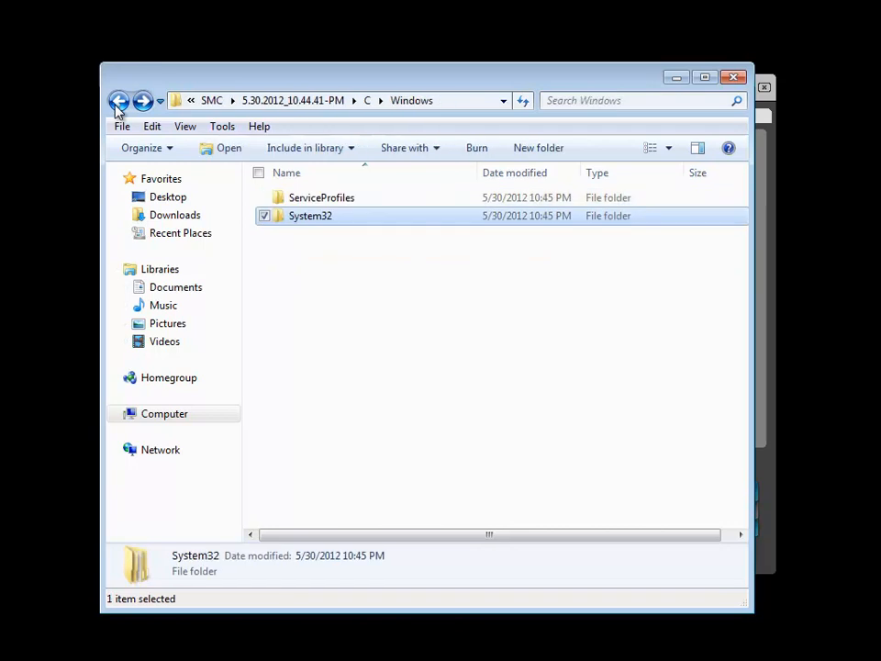
pyautogui.click(119, 99)
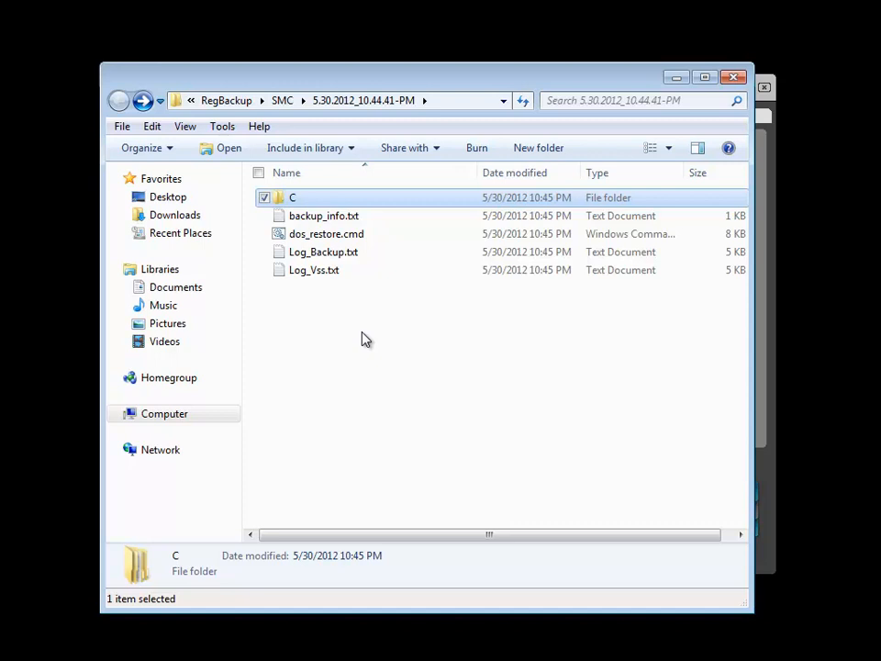
pyautogui.moveTo(312, 202)
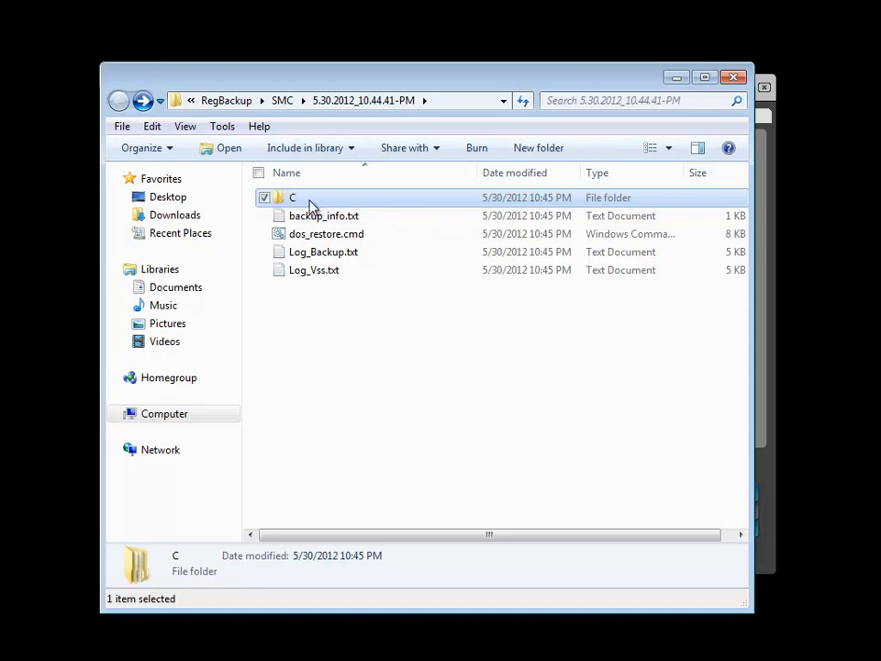
pyautogui.rightClick(294, 202)
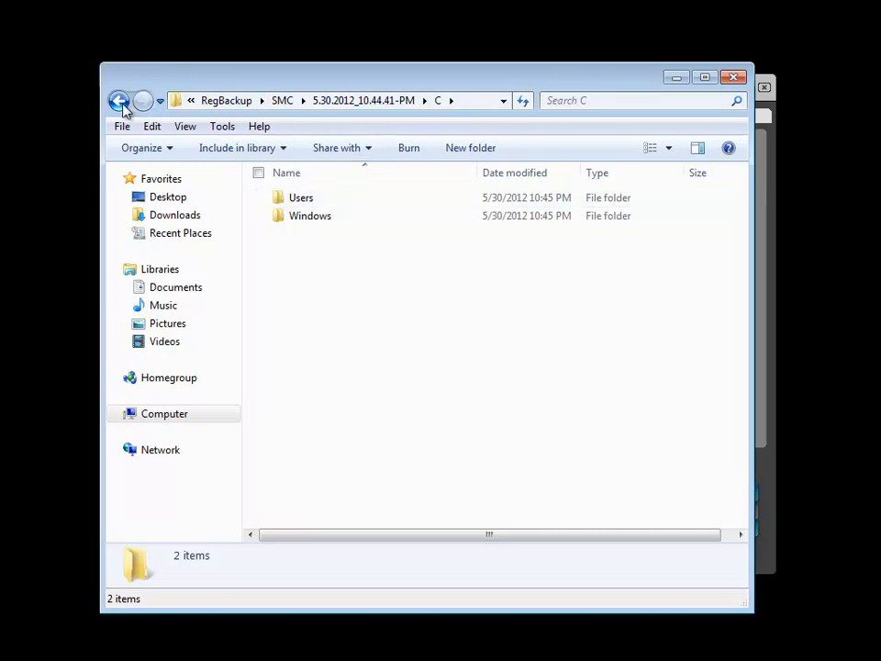
pyautogui.click(119, 100)
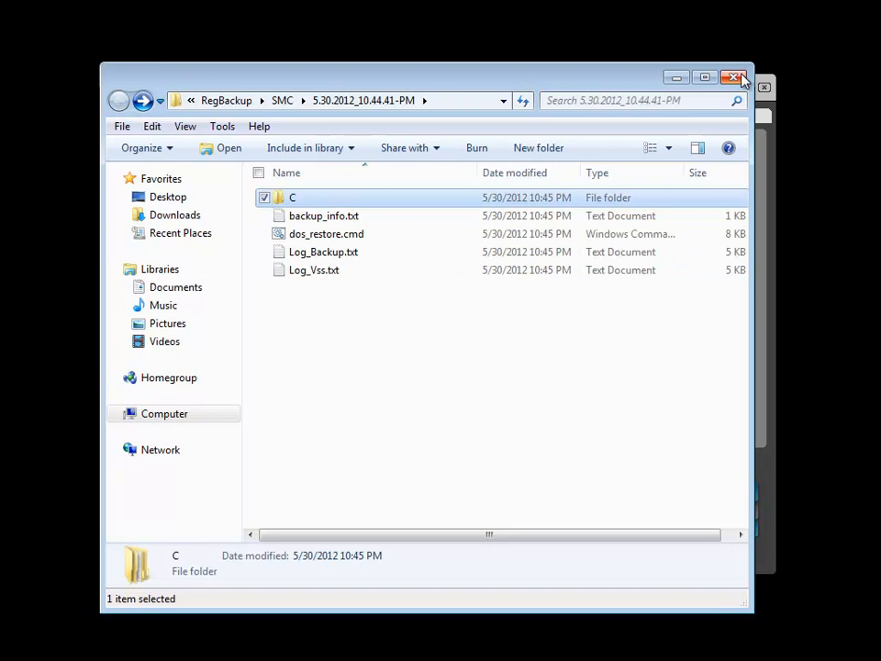
pyautogui.moveTo(738, 78)
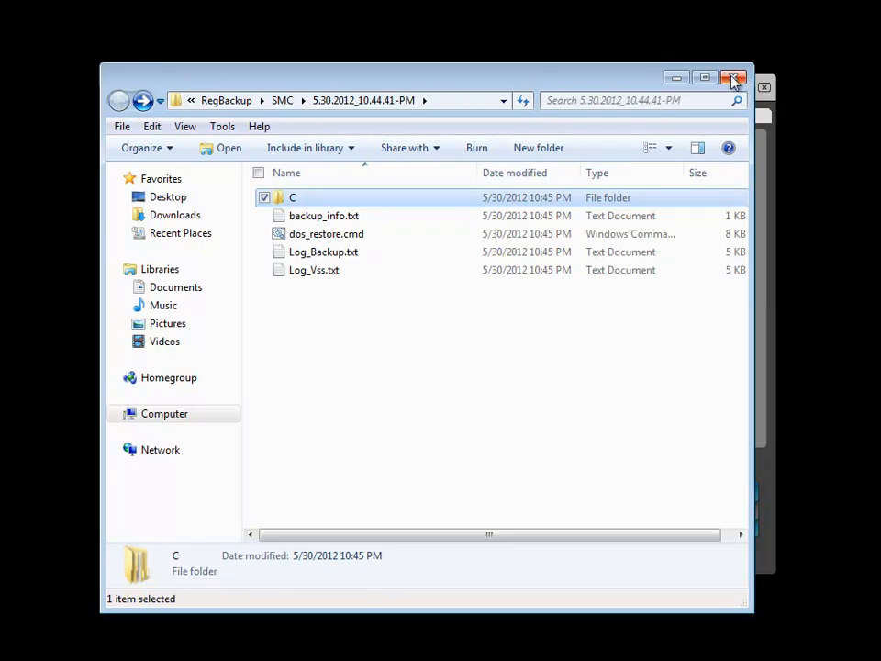
# Close the backup folder window and switch to the Restore Registry page.
pyautogui.click(734, 77)
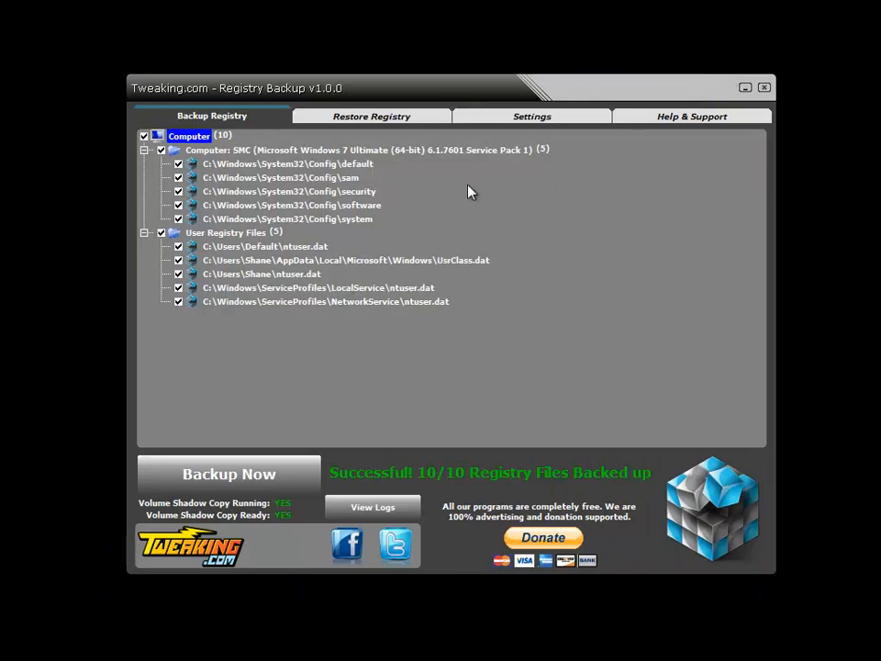
pyautogui.click(371, 116)
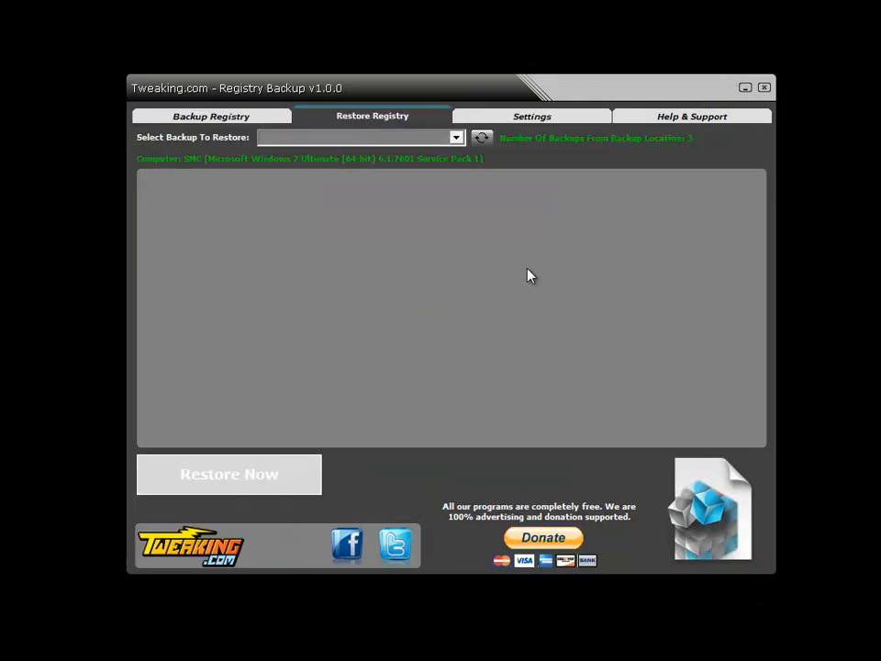
# Select the Date: 5/30/2012 - Time: 7:19:27 PM backup, listing its ten registry files.
pyautogui.click(456, 135)
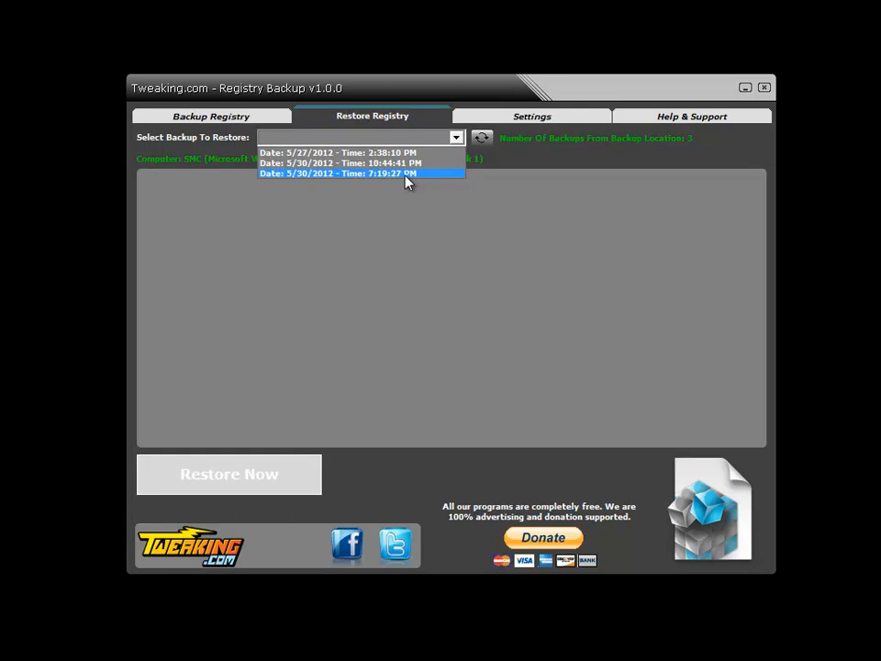
pyautogui.click(360, 172)
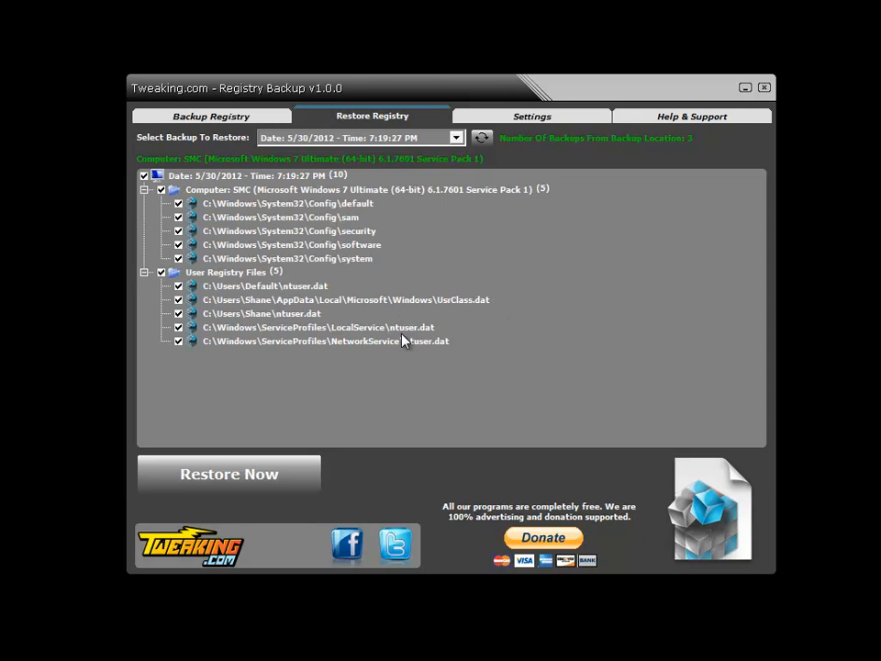
pyautogui.moveTo(377, 409)
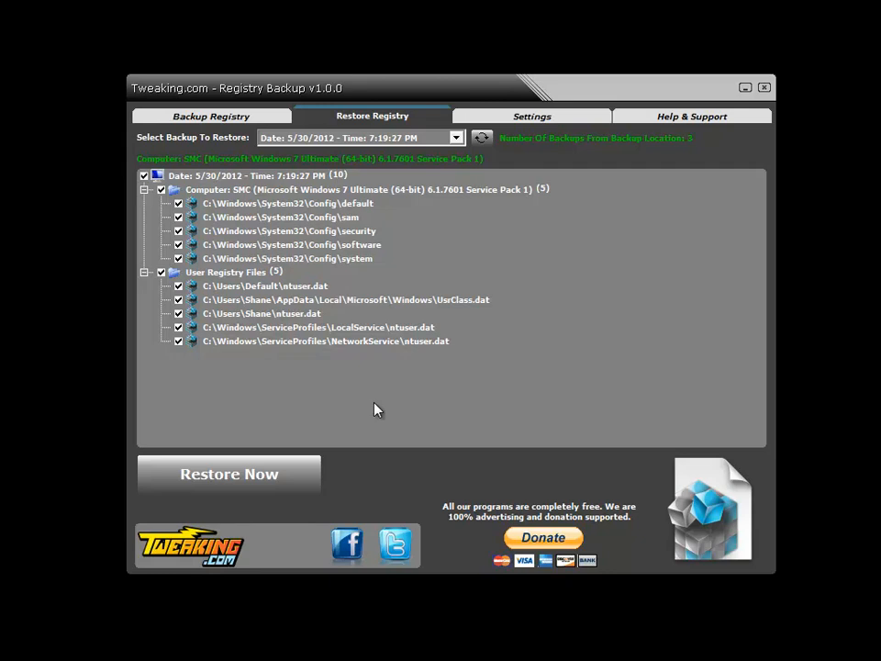
# Glance at Help & Support, then return to Backup Registry showing 10/10 files backed up.
pyautogui.click(690, 116)
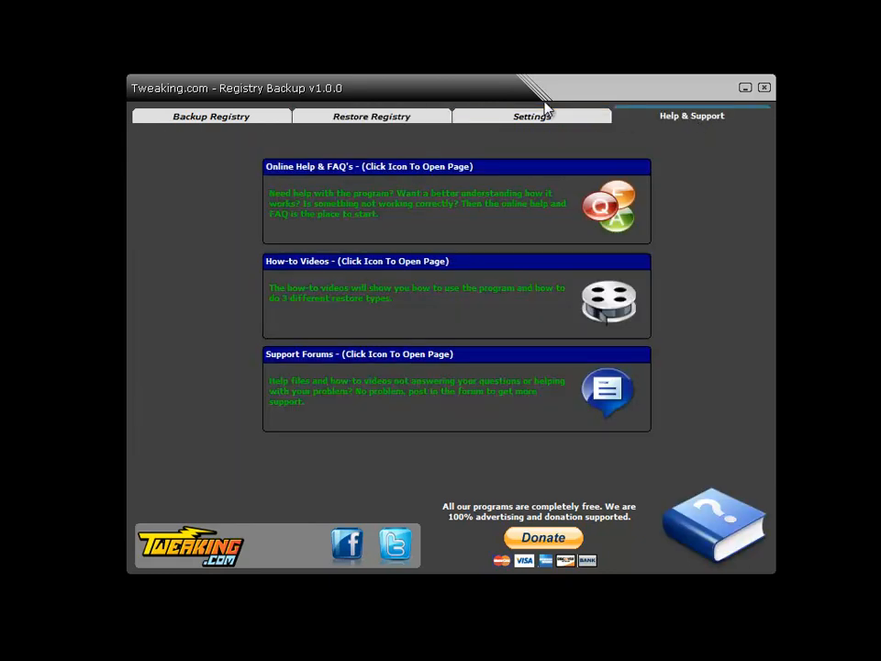
pyautogui.click(211, 116)
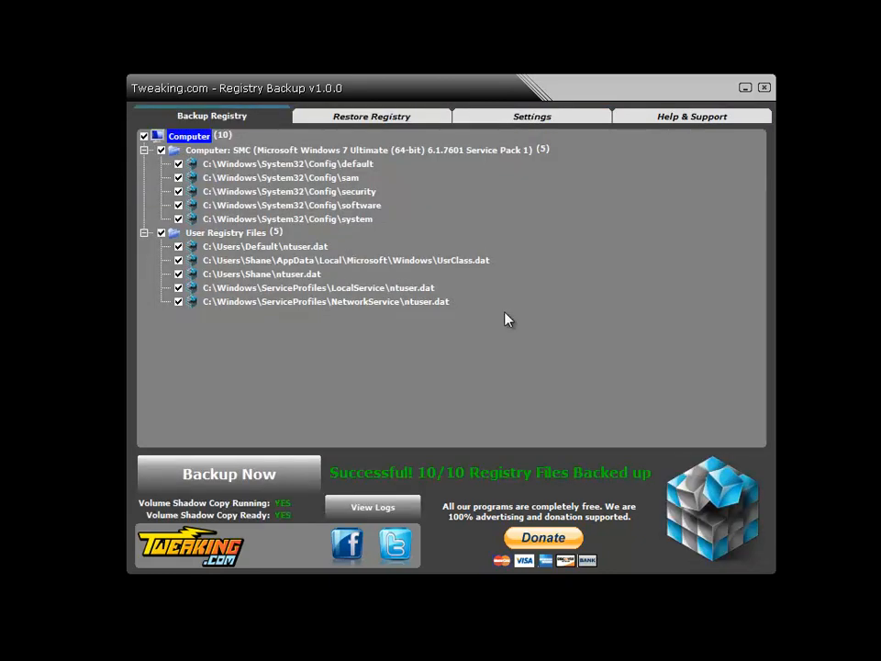
pyautogui.moveTo(792, 74)
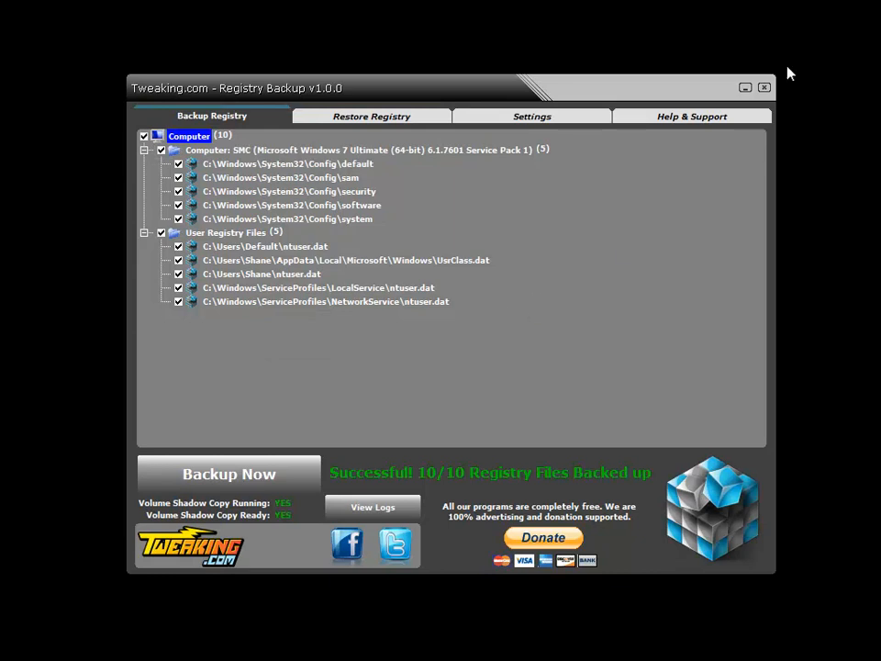